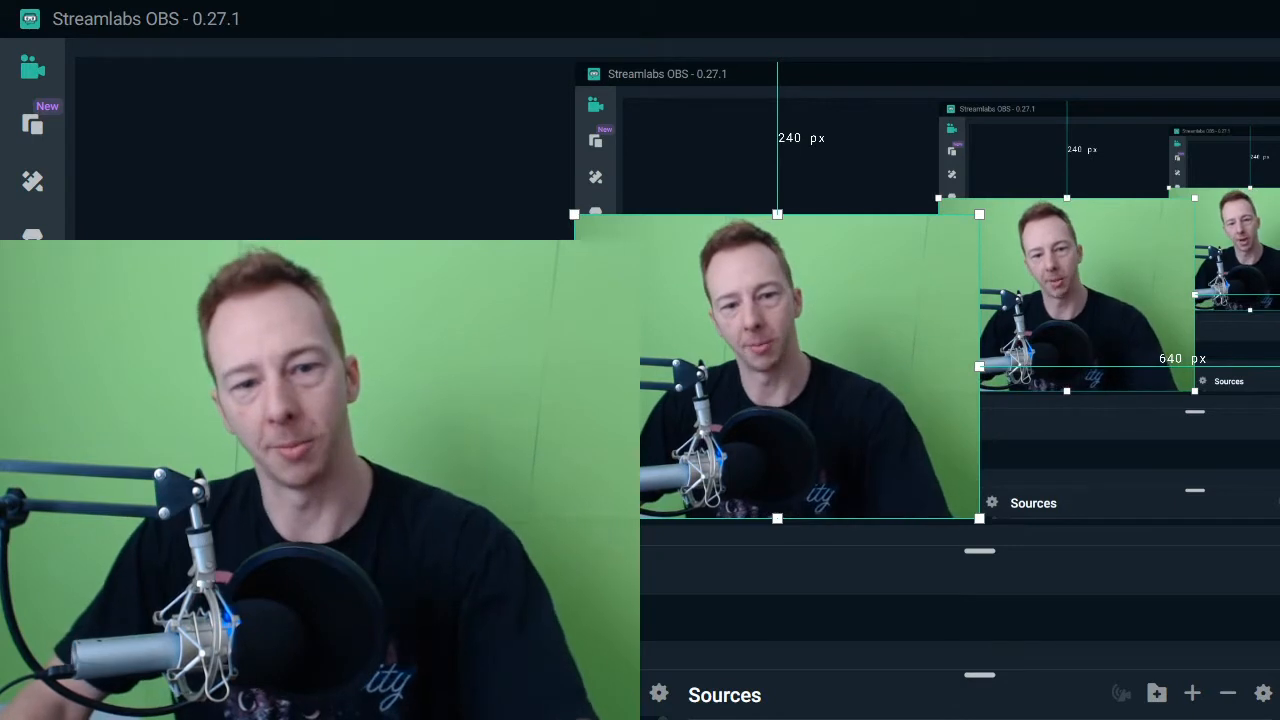
mouse_move(790, 536)
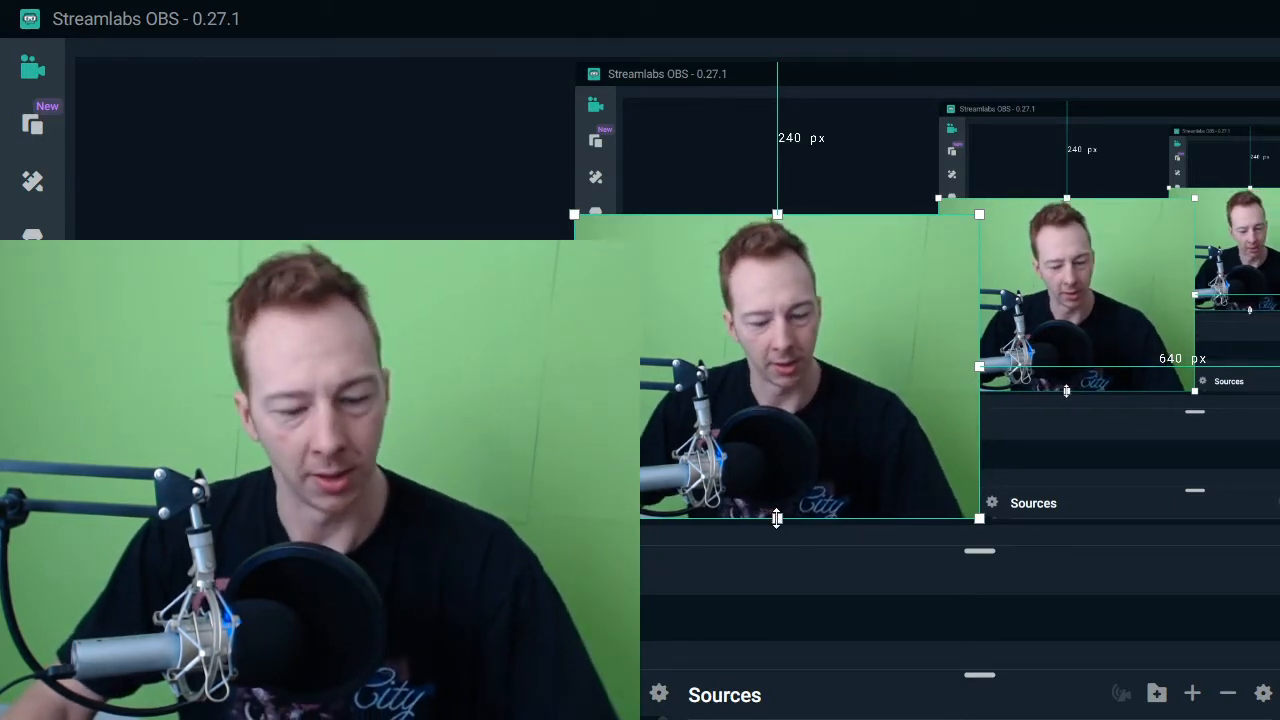
- Alt-drag the webcam's top handle down, raising the top crop from 240 px to 275 px
key("alt")
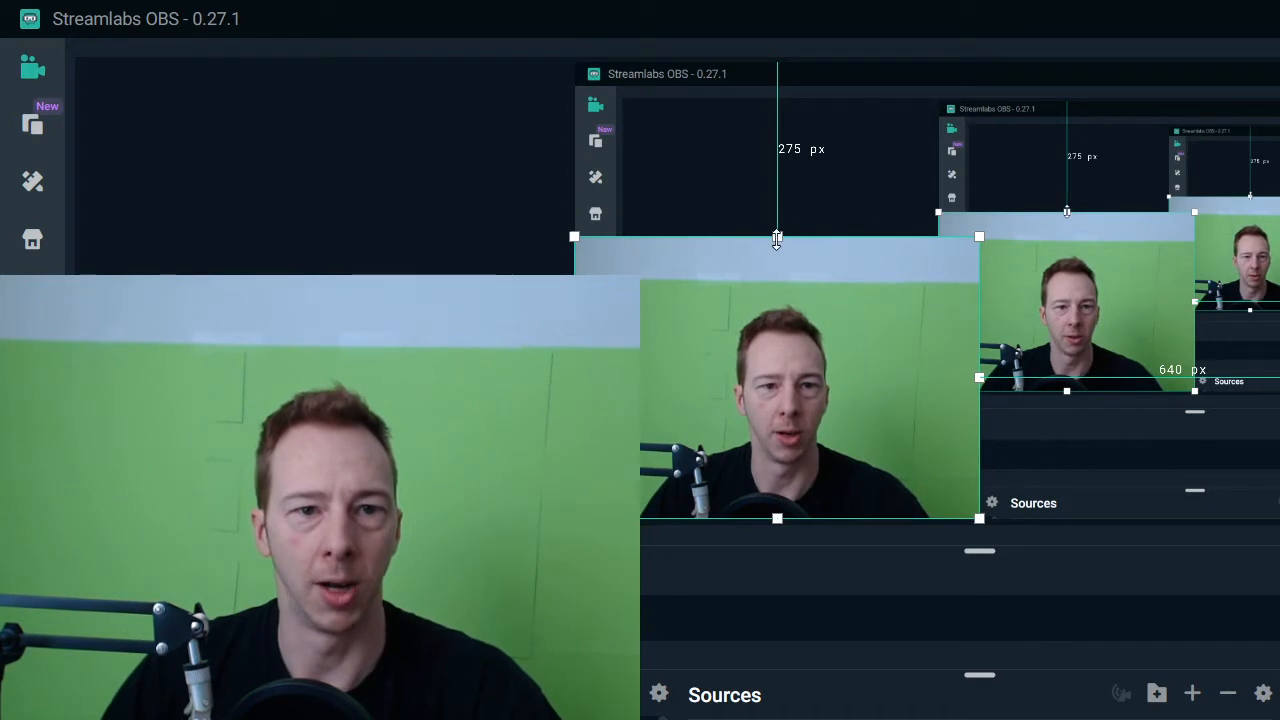
left_click_drag(776, 238, 776, 282)
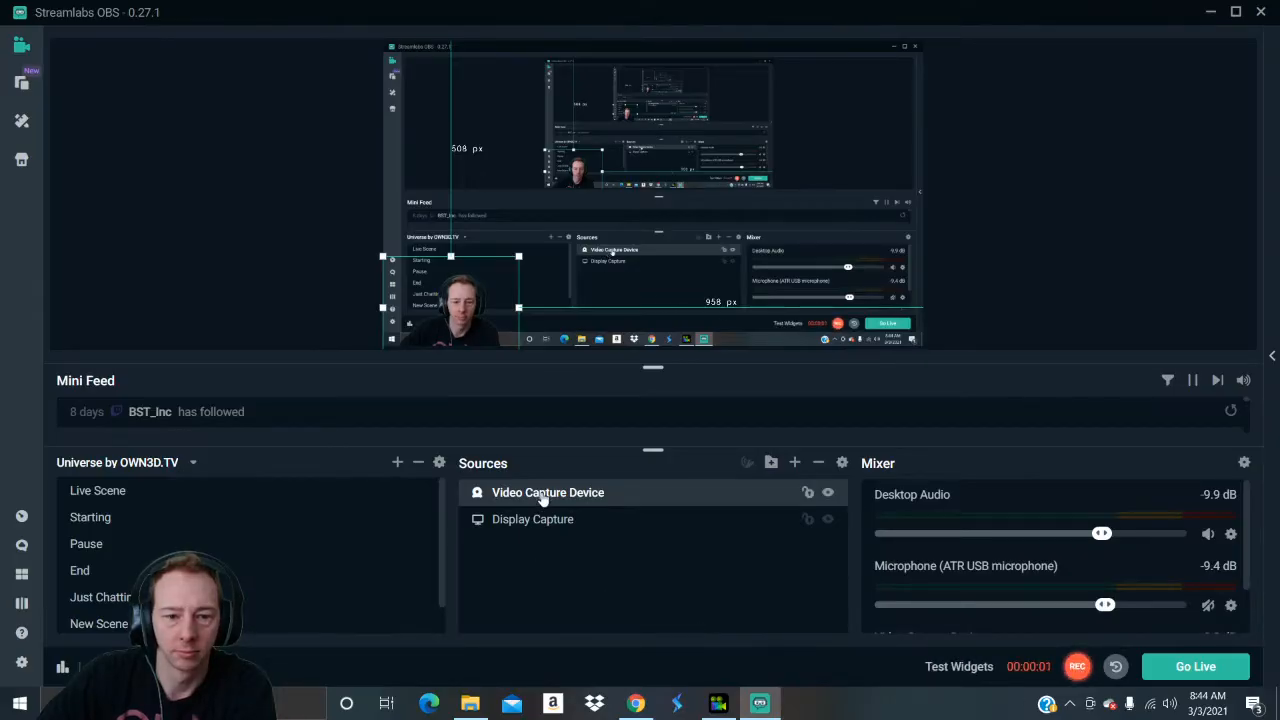
- Add a new filter to the Video Capture Device and choose Chroma Key as its type
right_click(548, 492)
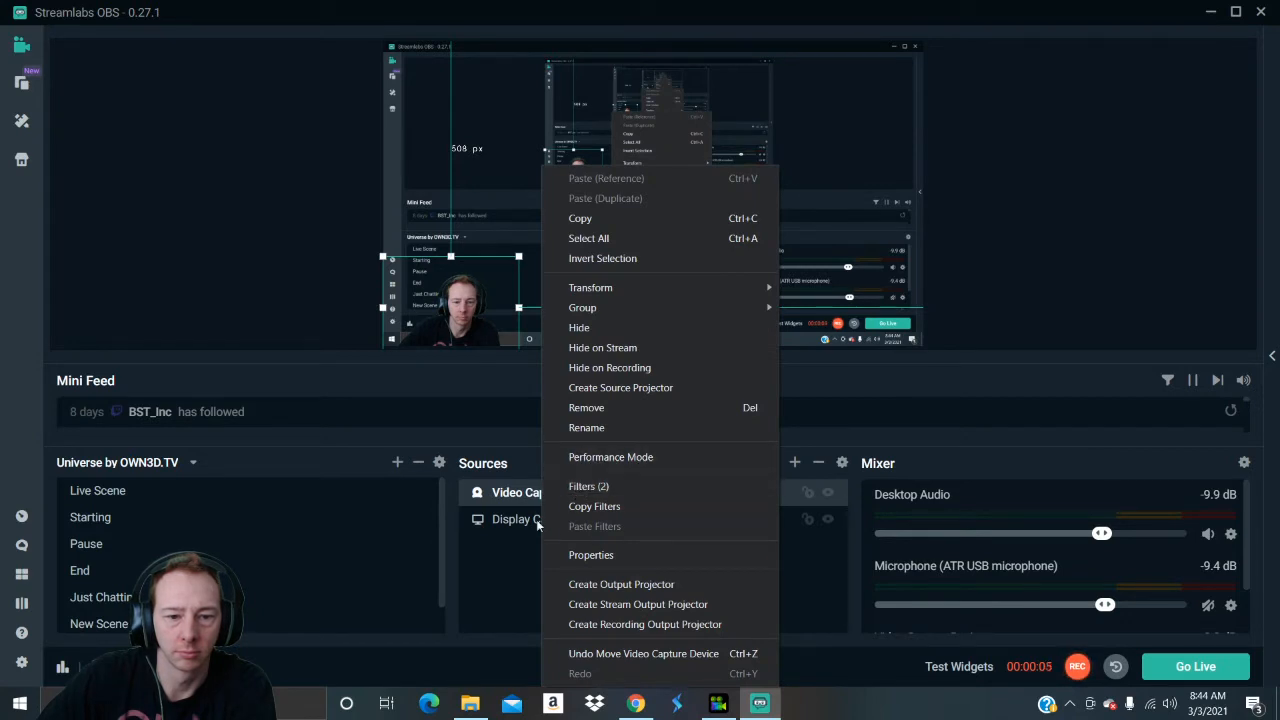
left_click(588, 486)
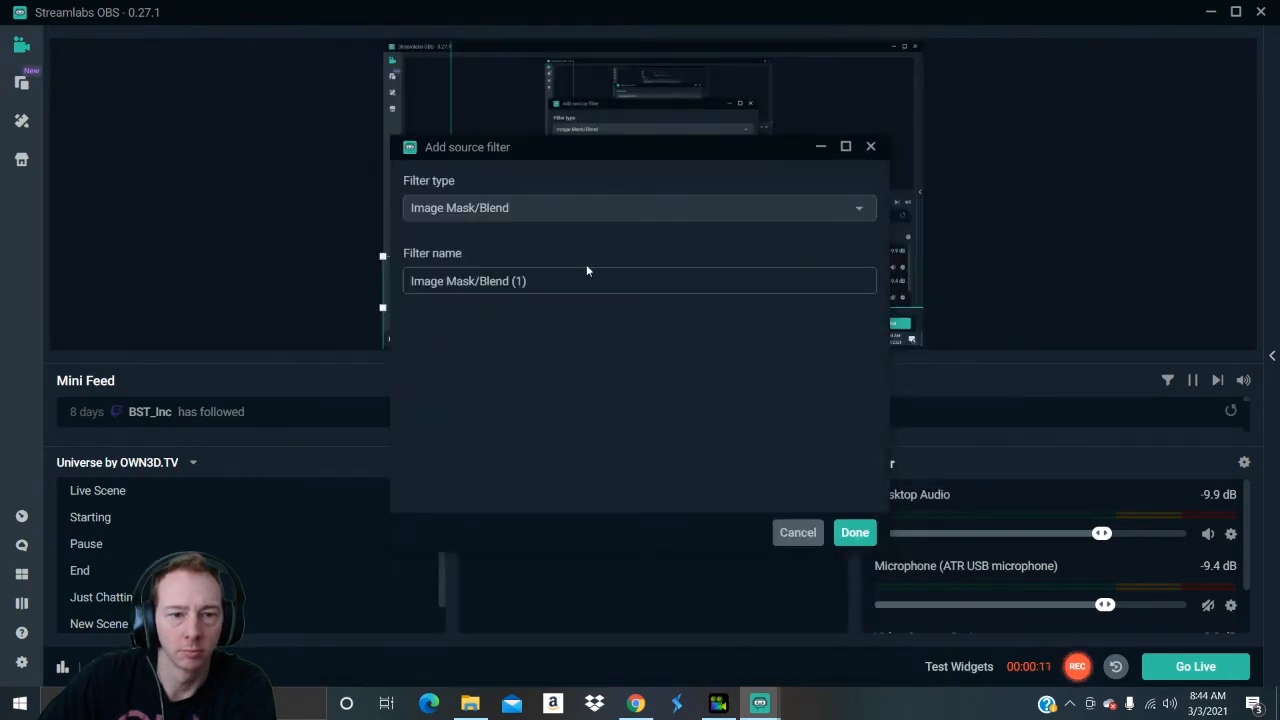
left_click(640, 206)
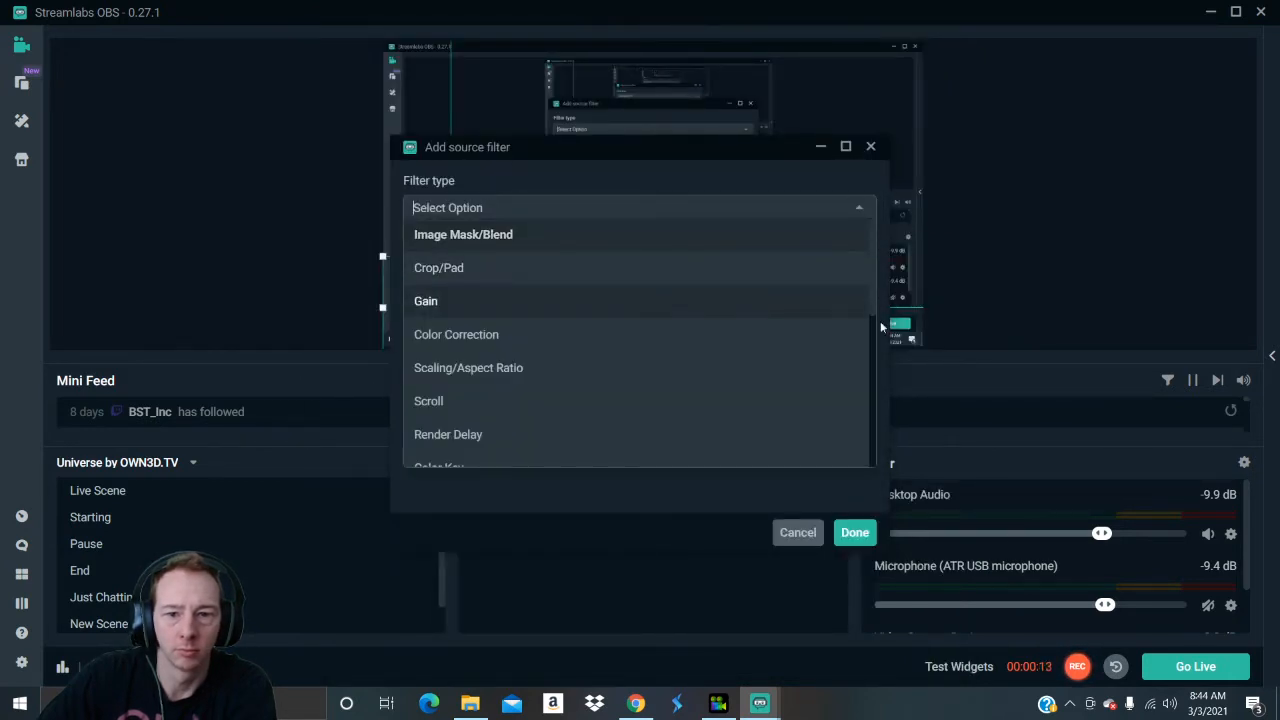
scroll("down", 3)
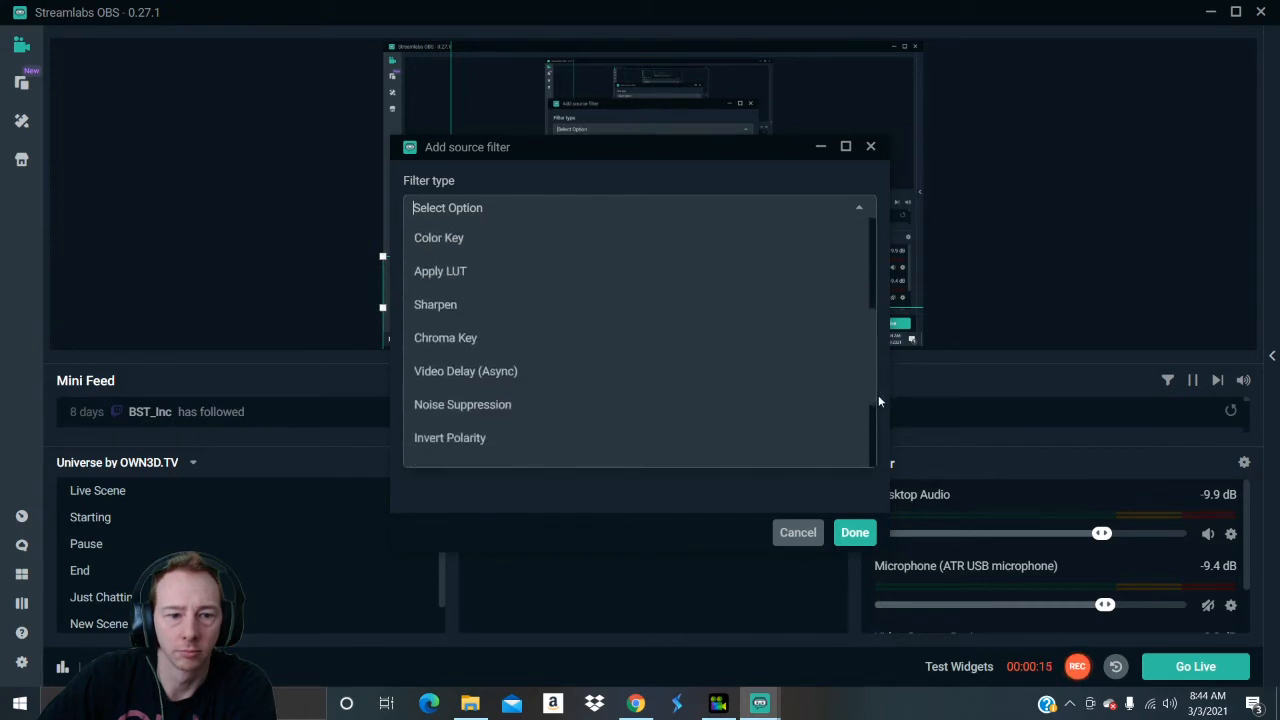
scroll("down", 3)
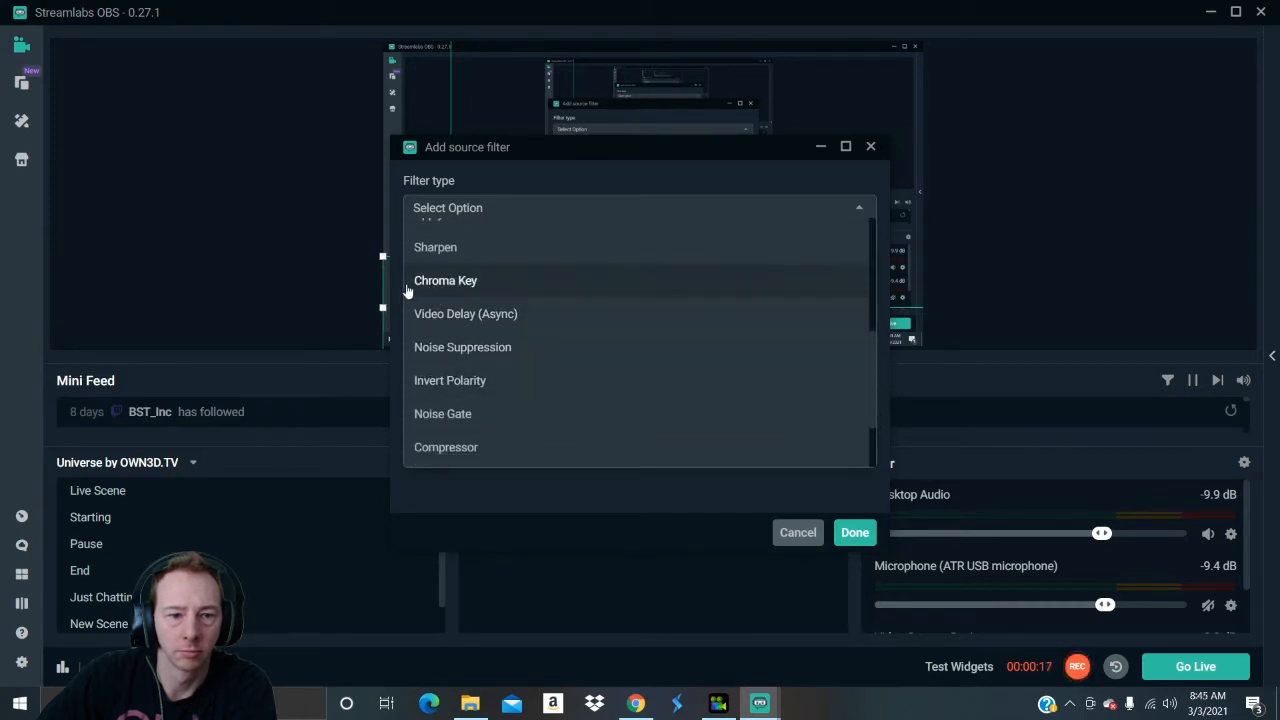
left_click(444, 280)
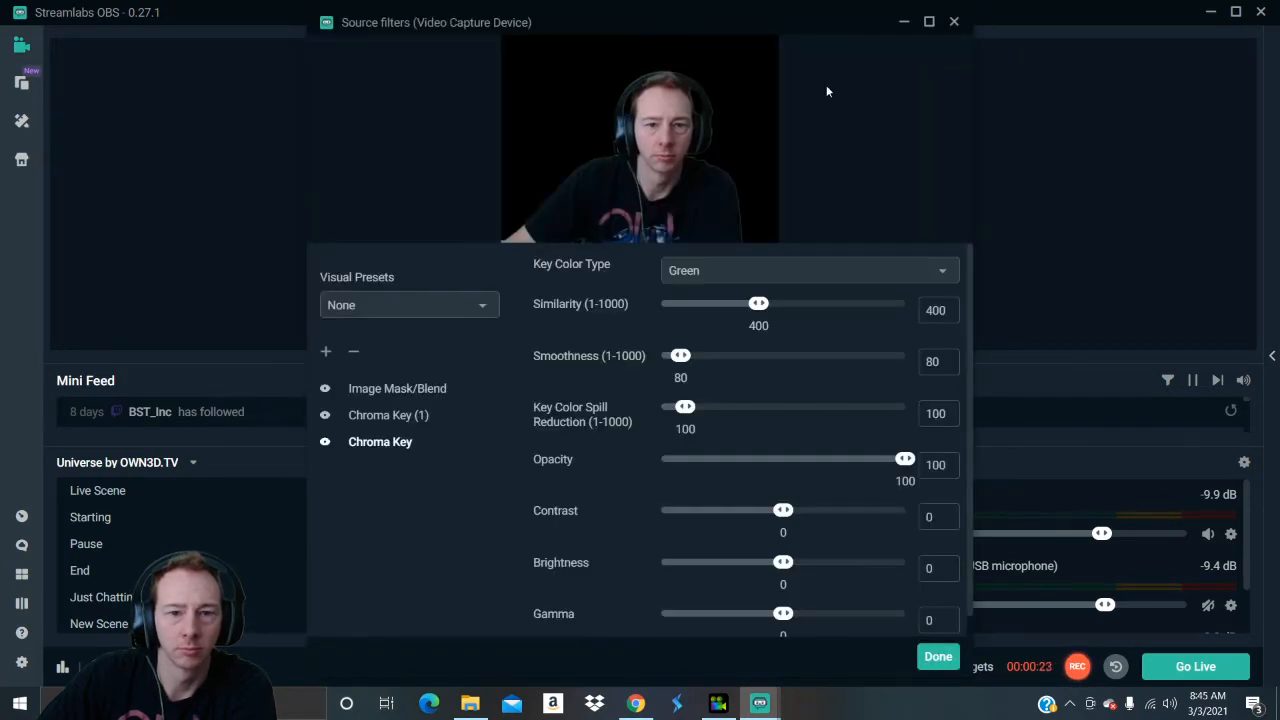
mouse_move(756, 324)
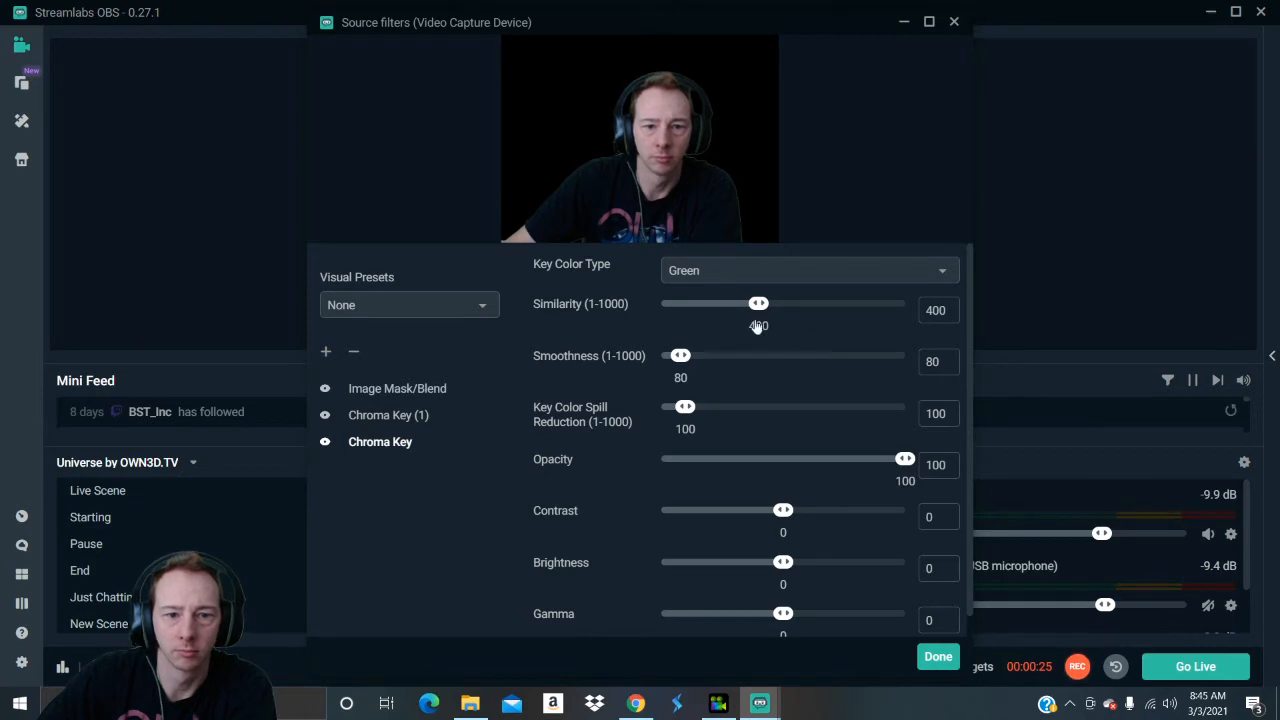
- Adjust the Chroma Key Similarity slider, settle on 354, and confirm with Done
left_click_drag(758, 304, 730, 304)
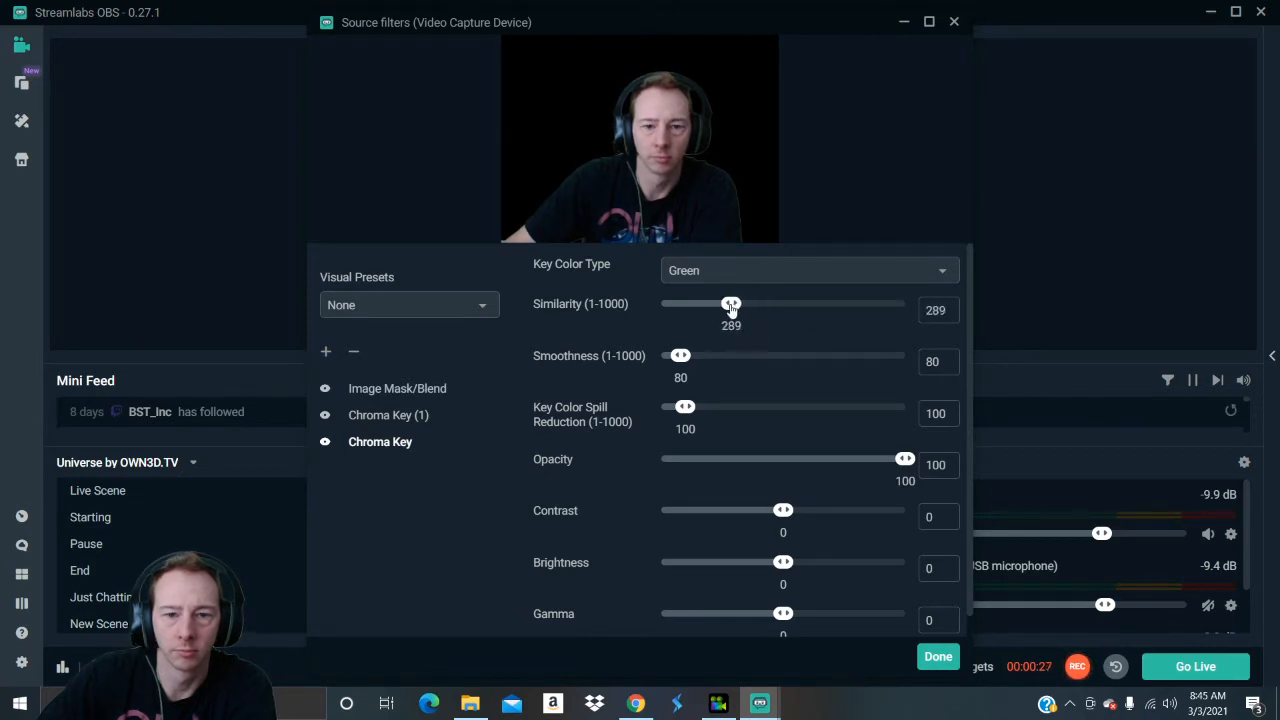
left_click_drag(732, 304, 716, 304)
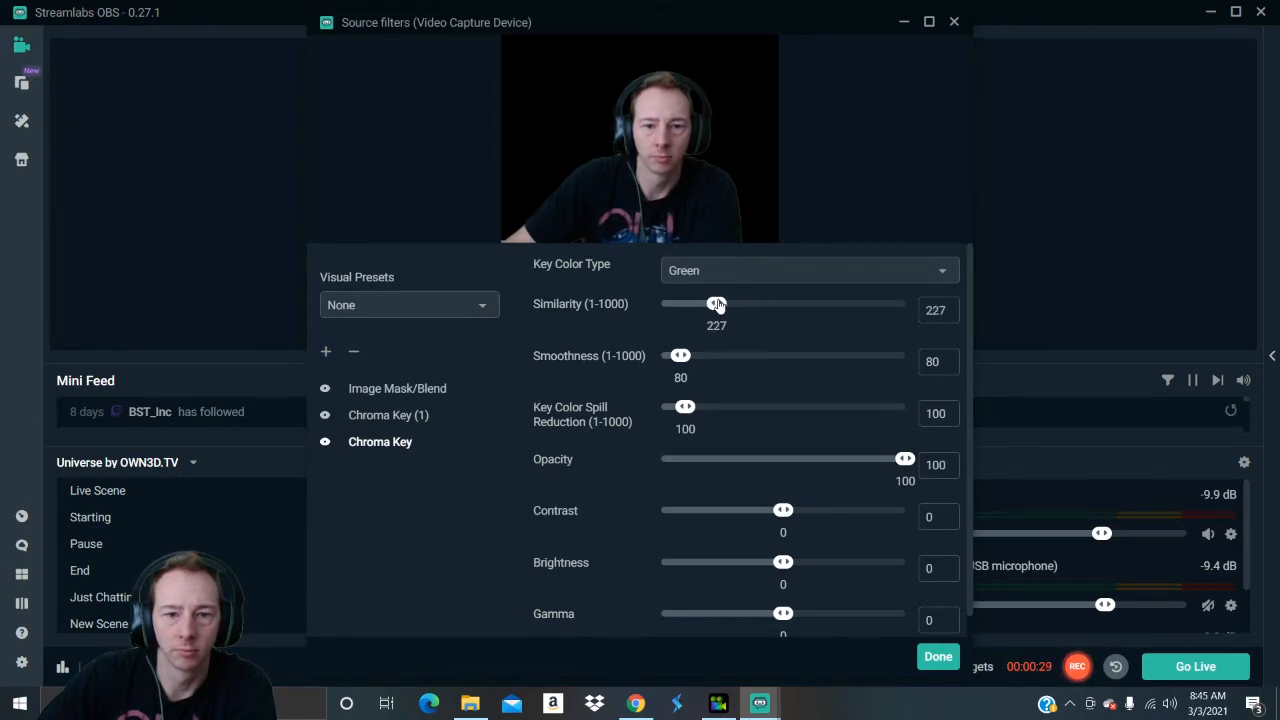
left_click_drag(716, 304, 780, 304)
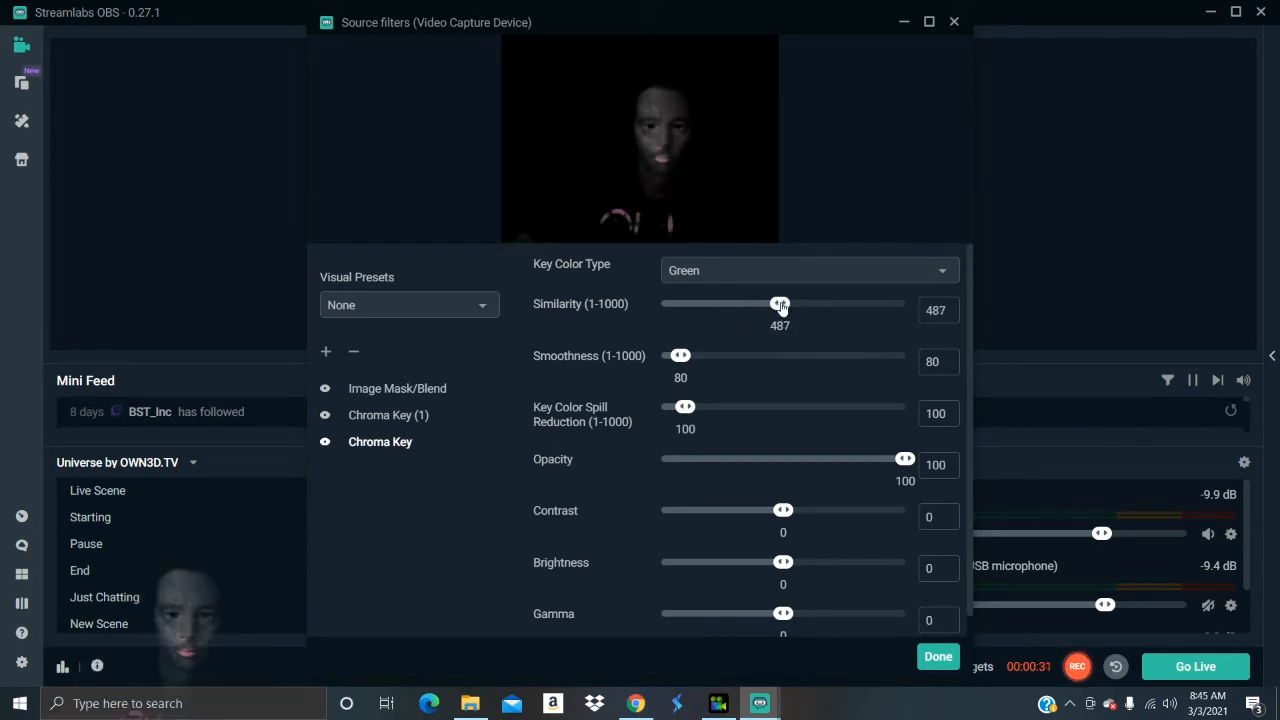
left_click_drag(780, 304, 752, 304)
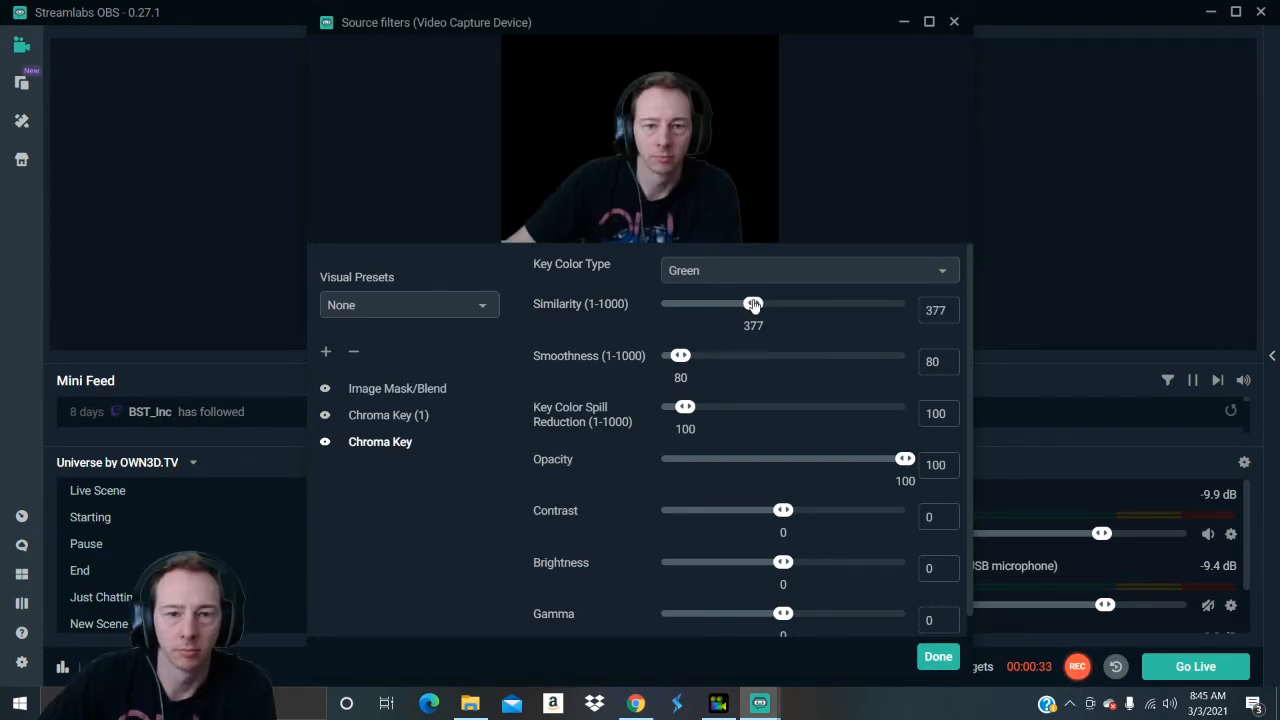
left_click_drag(752, 304, 748, 304)
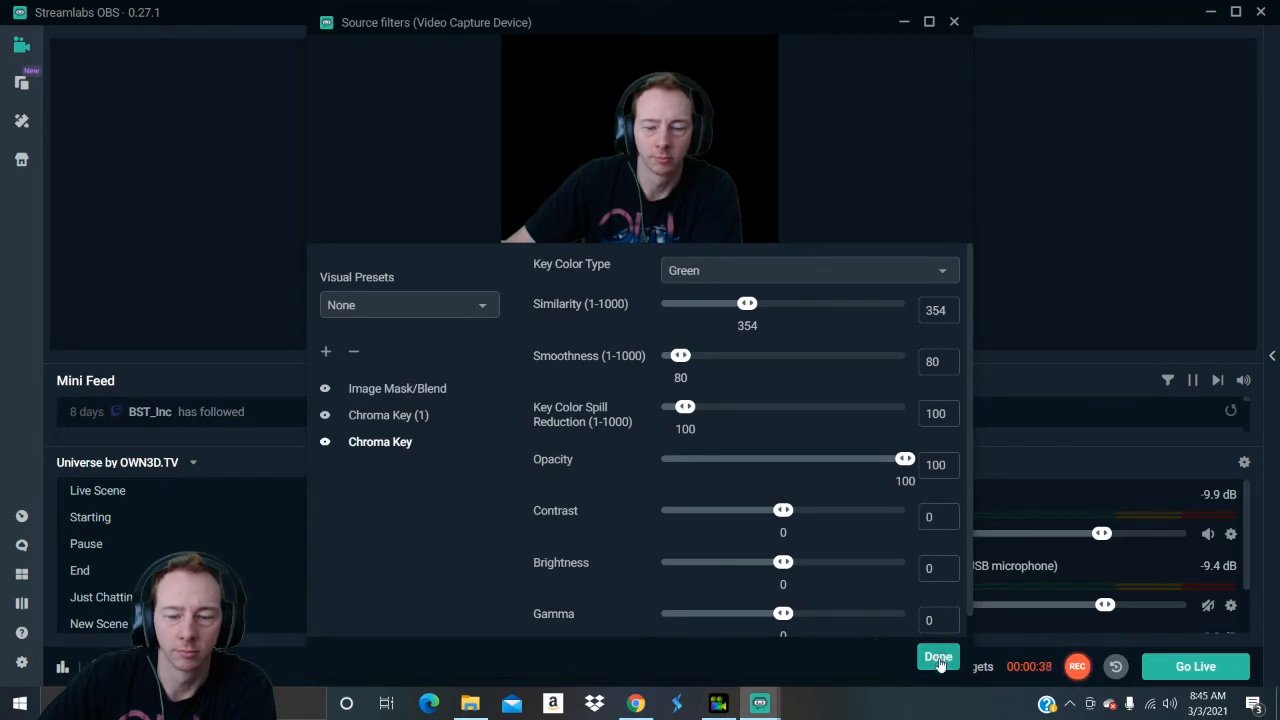
left_click(936, 664)
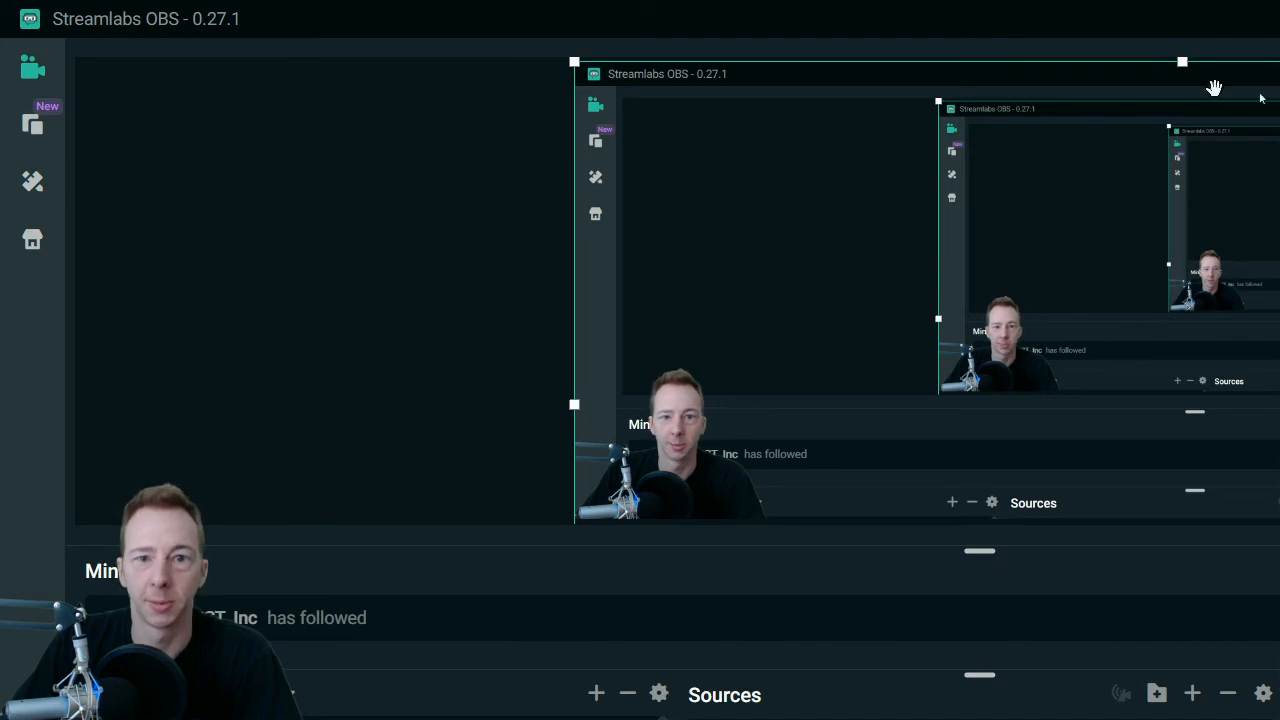
mouse_move(808, 634)
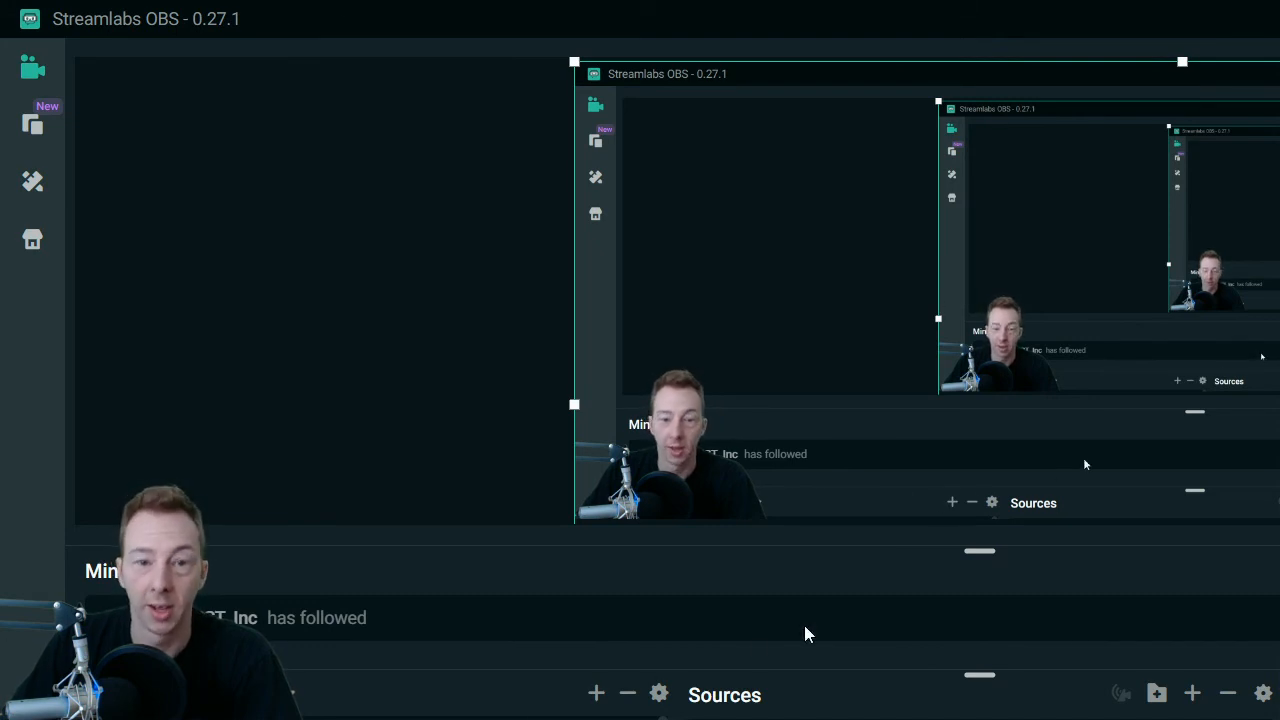